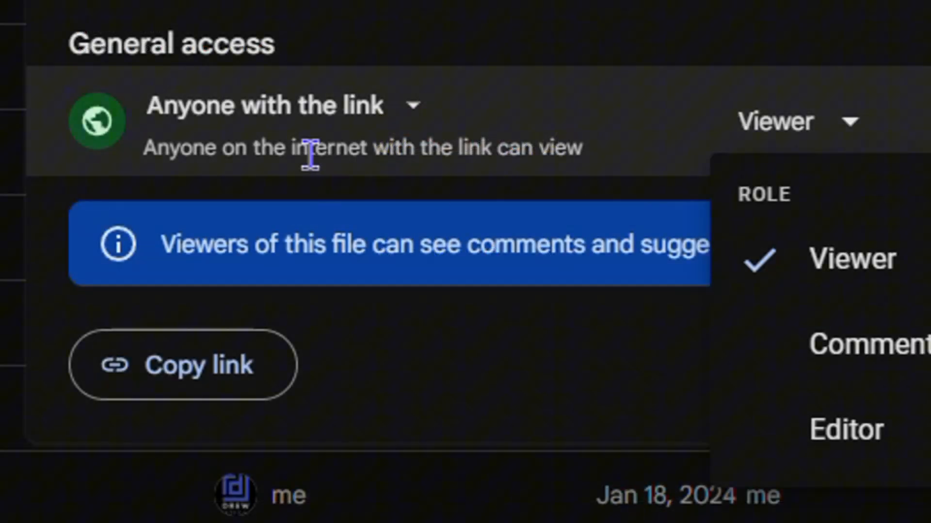
pyautogui.moveTo(409, 347)
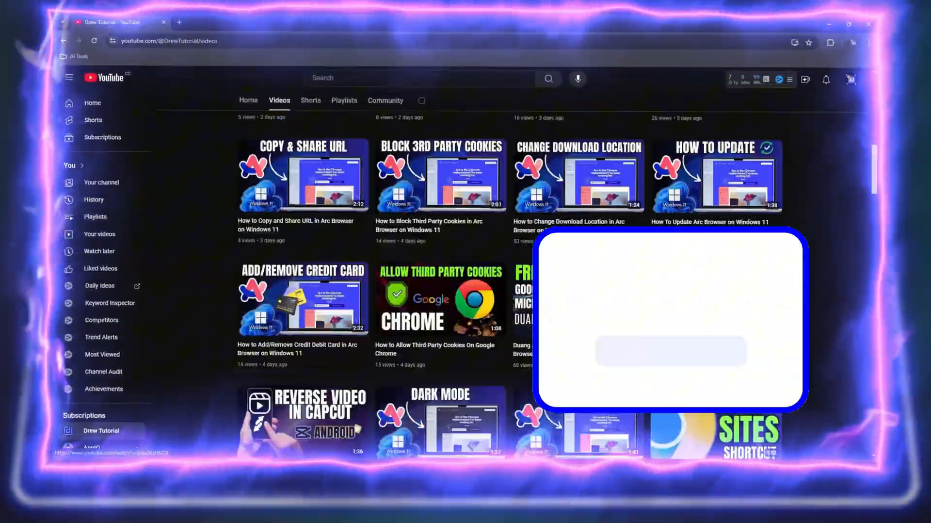
# - Switch the YouTube channel page to its Shorts tab
pyautogui.click(310, 101)
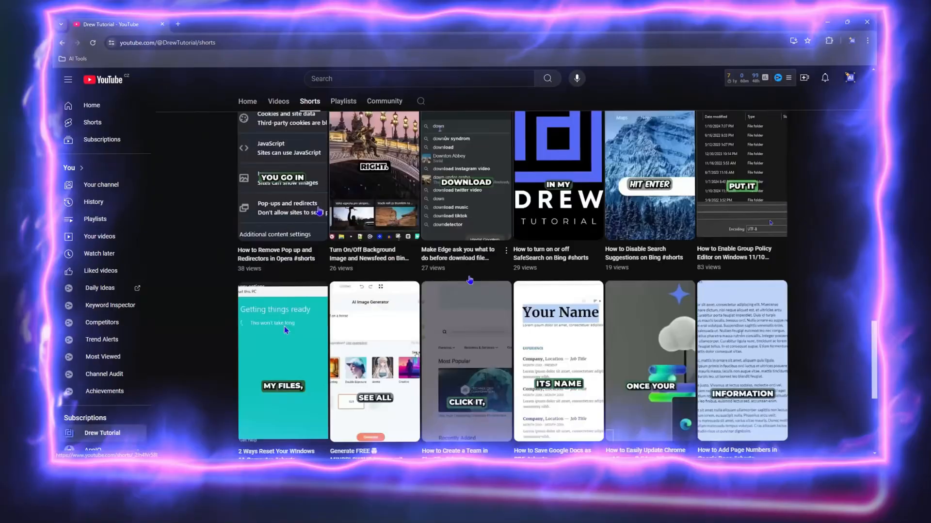
pyautogui.click(344, 101)
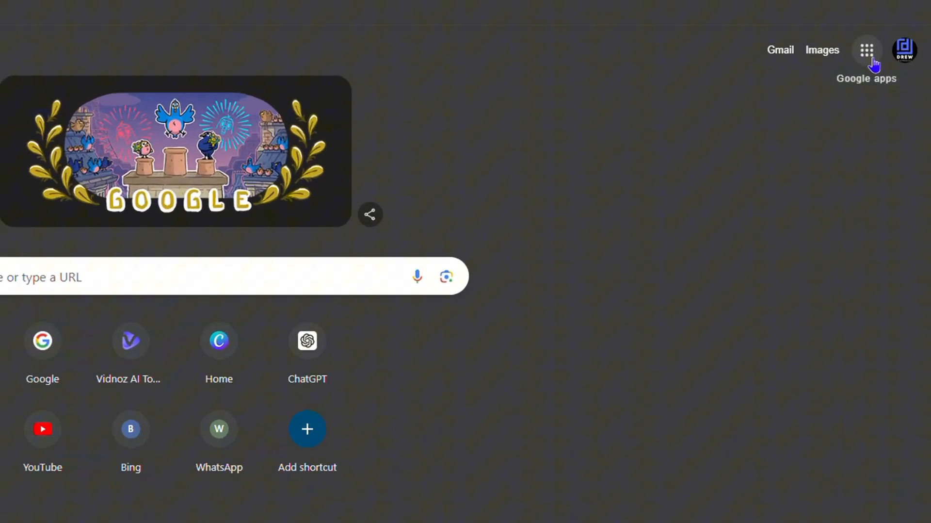
# - Launch Google Drive from the Google apps grid
pyautogui.click(865, 50)
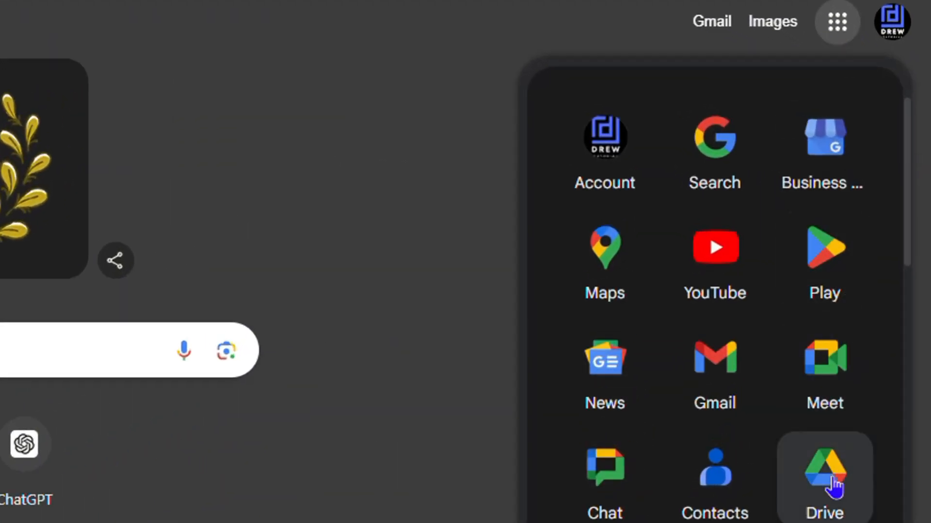
pyautogui.click(824, 475)
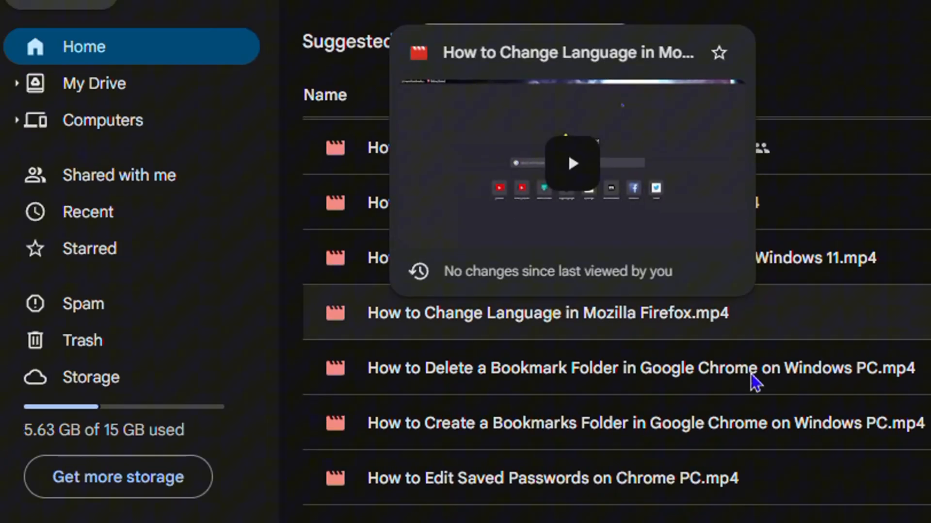
# - Show My Drive and scroll the file list down to Drew Tutorials (1).png
pyautogui.click(94, 84)
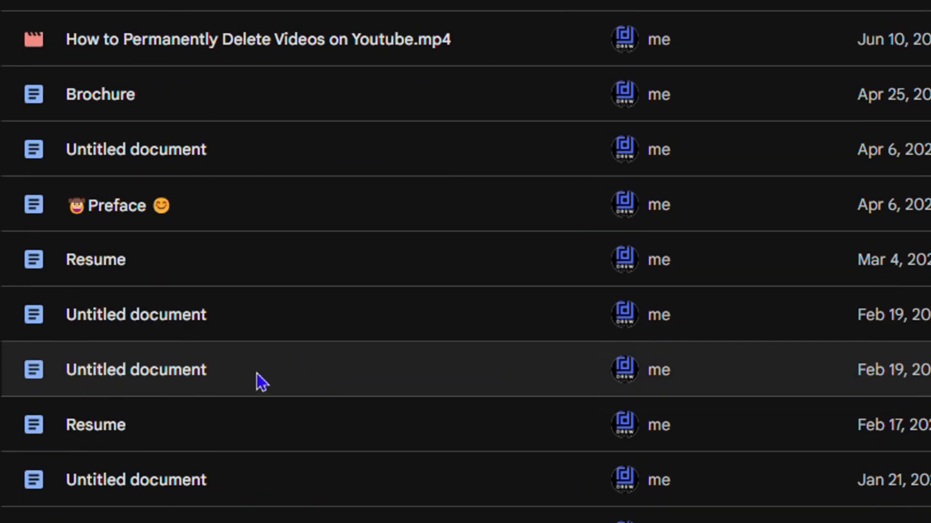
pyautogui.scroll(-3)
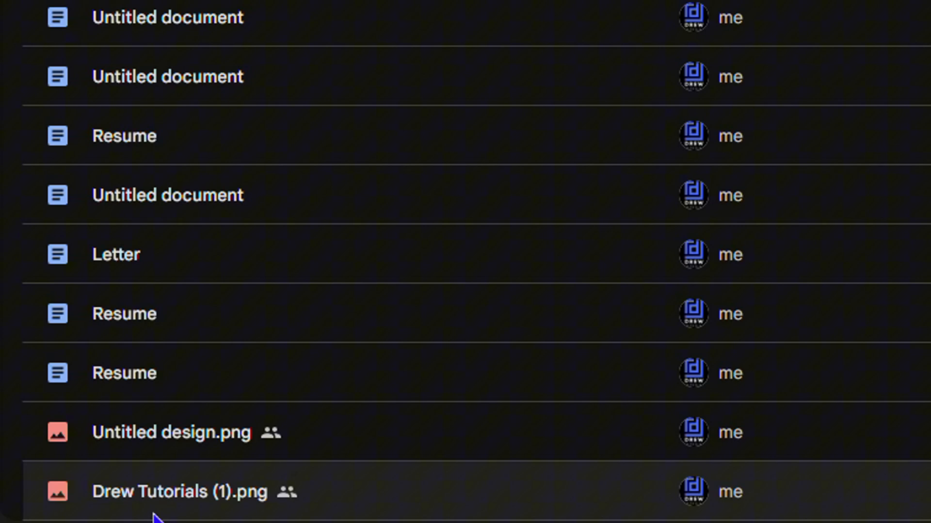
pyautogui.scroll(-3)
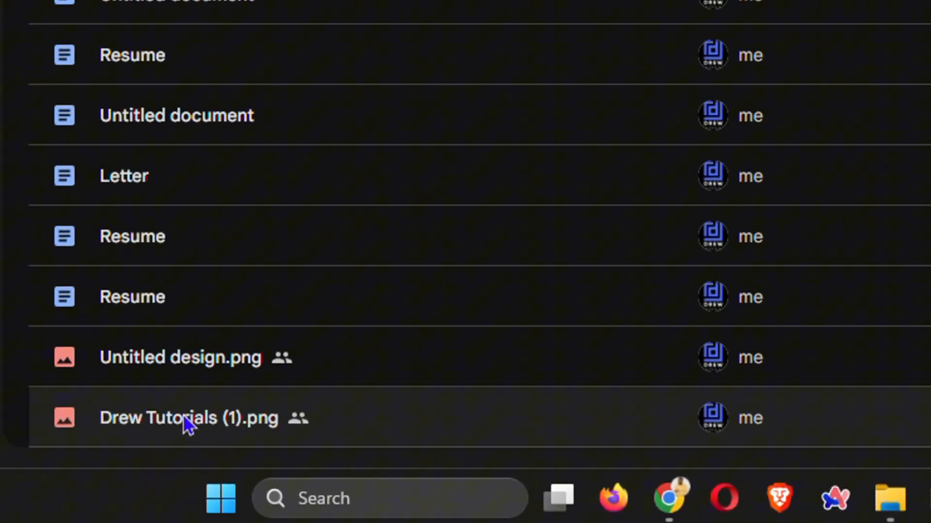
# - Copy the sharing link of Drew Tutorials (1).png from its Share menu
pyautogui.rightClick(189, 416)
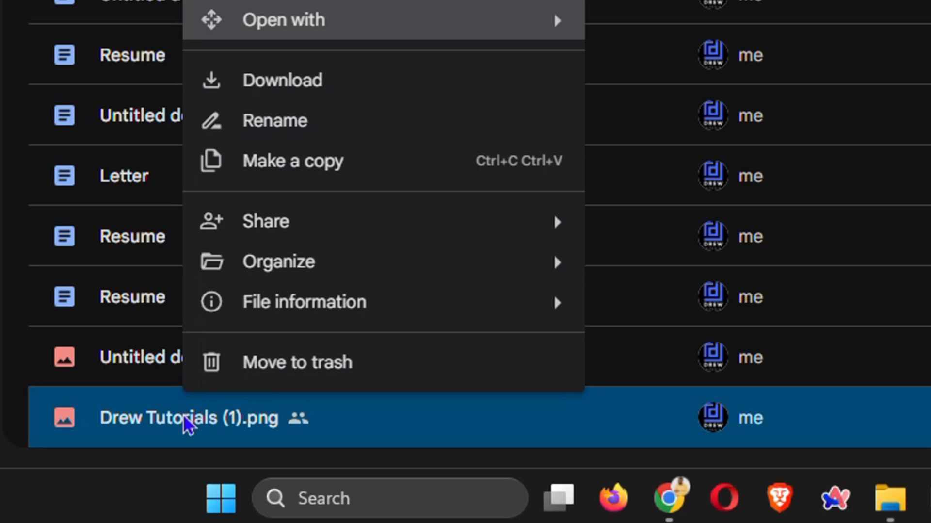
pyautogui.moveTo(265, 221)
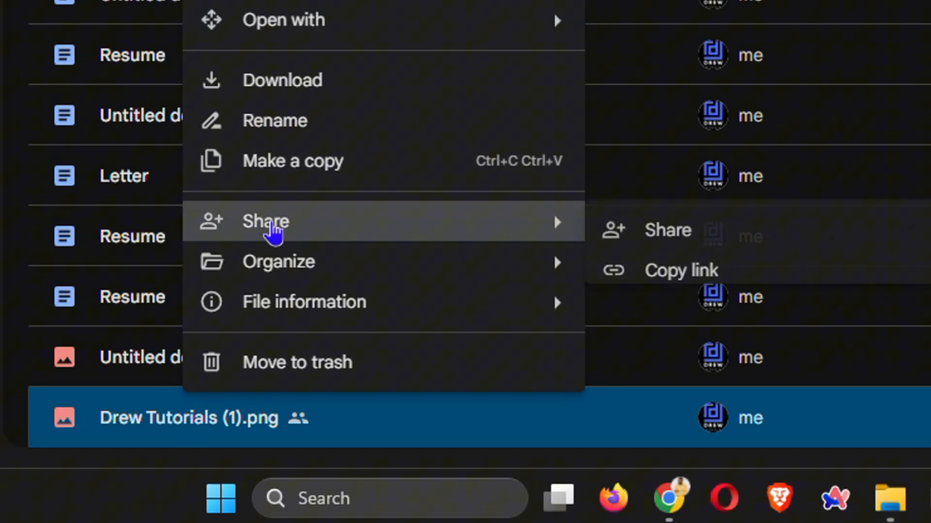
pyautogui.moveTo(733, 231)
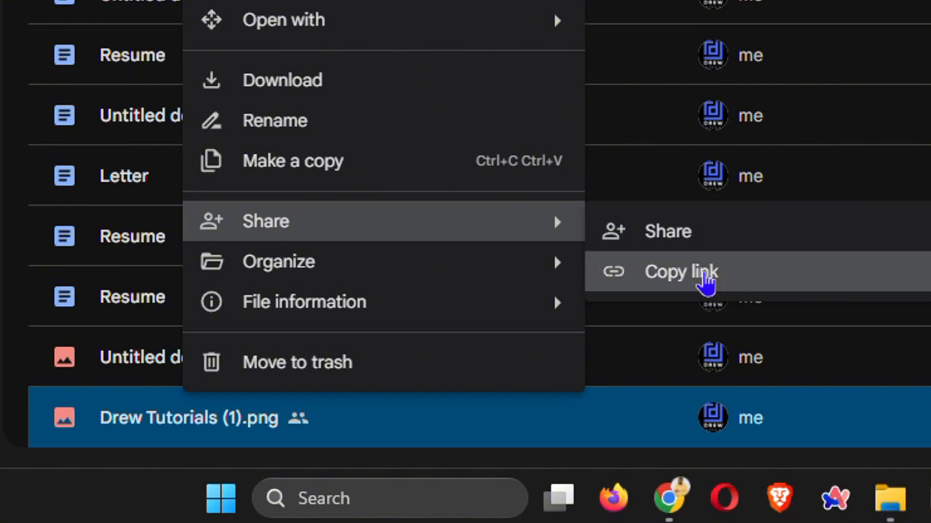
pyautogui.click(681, 271)
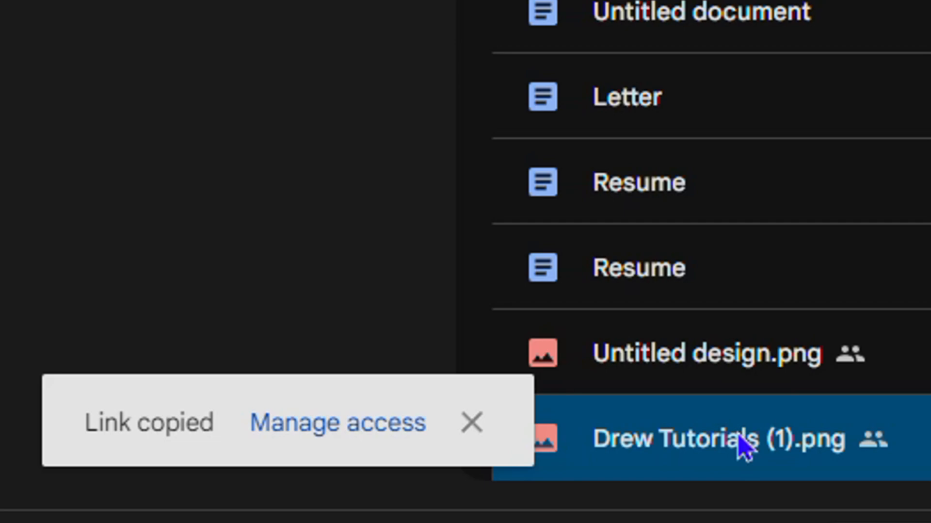
pyautogui.moveTo(403, 440)
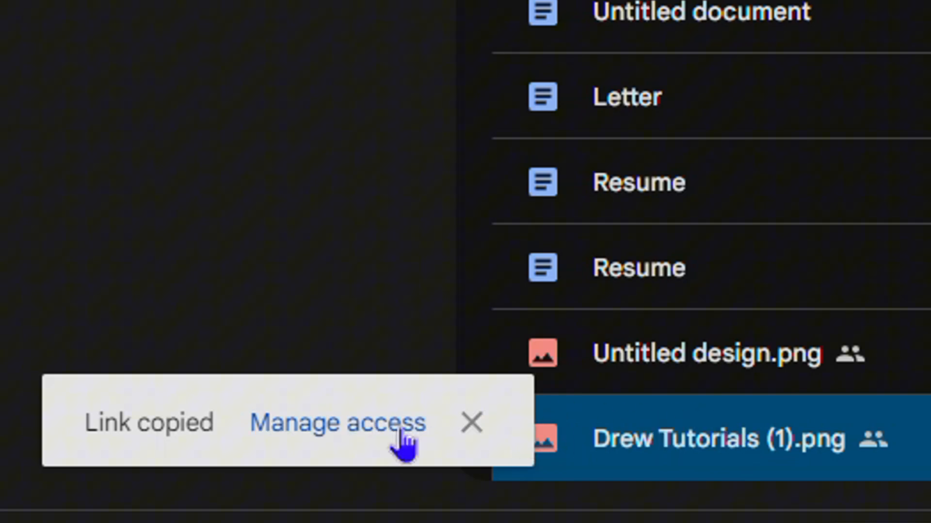
# - Bring up Manage access sharing settings for Drew Tutorials (1).png
pyautogui.click(471, 422)
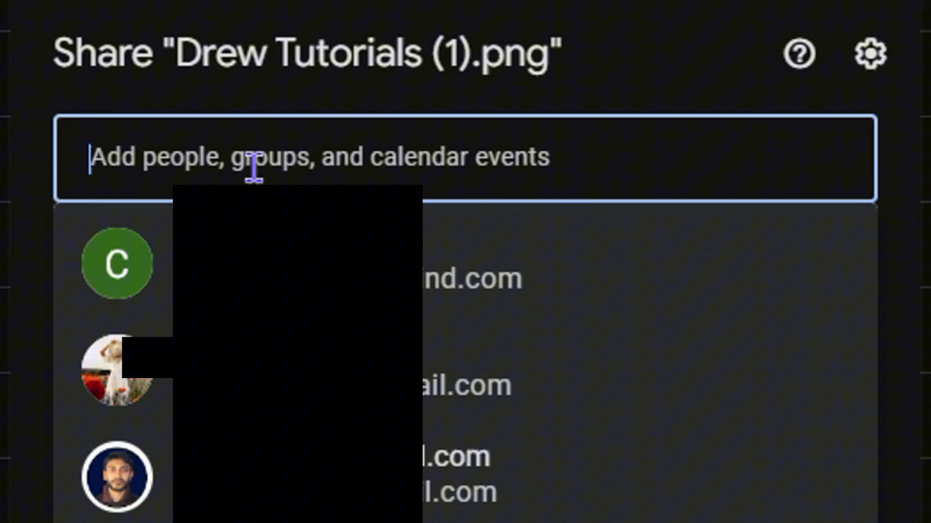
pyautogui.moveTo(475, 170)
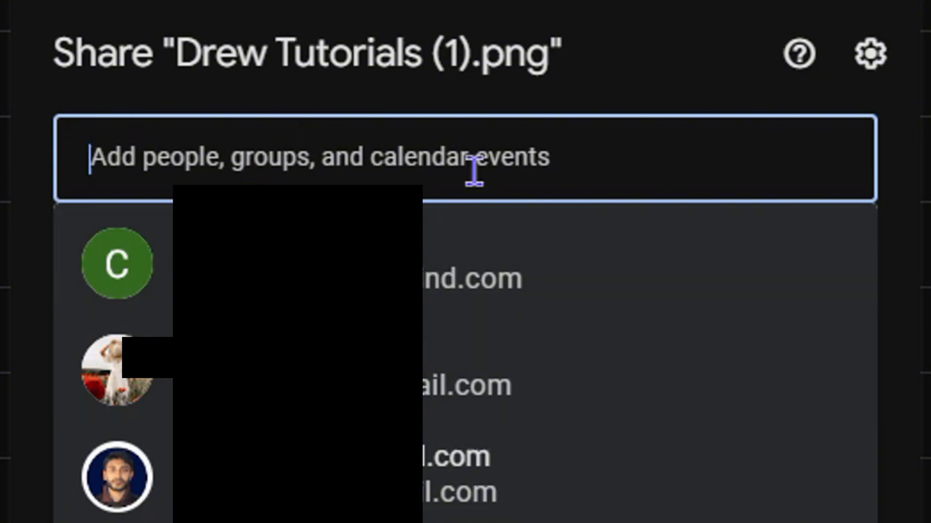
pyautogui.moveTo(641, 92)
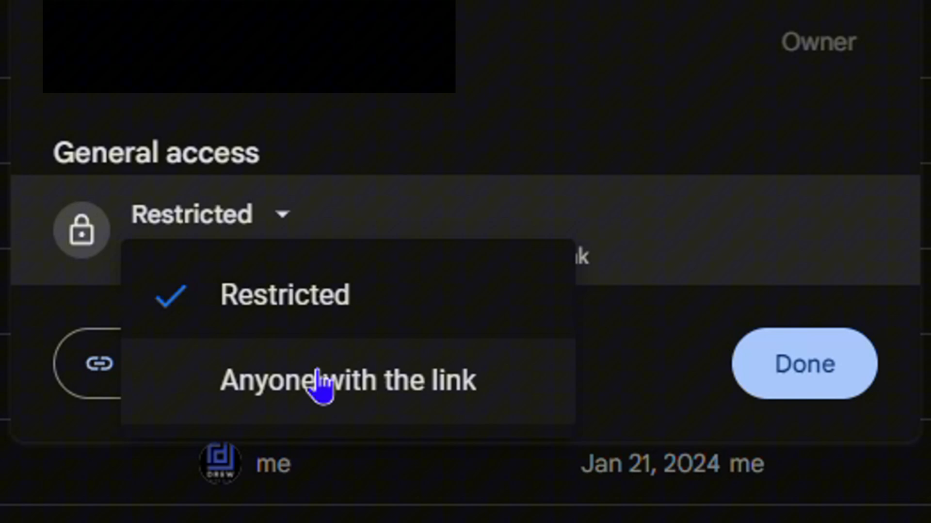
# - Set general access to 'Anyone with the link' and review the Viewer role choices
pyautogui.click(347, 380)
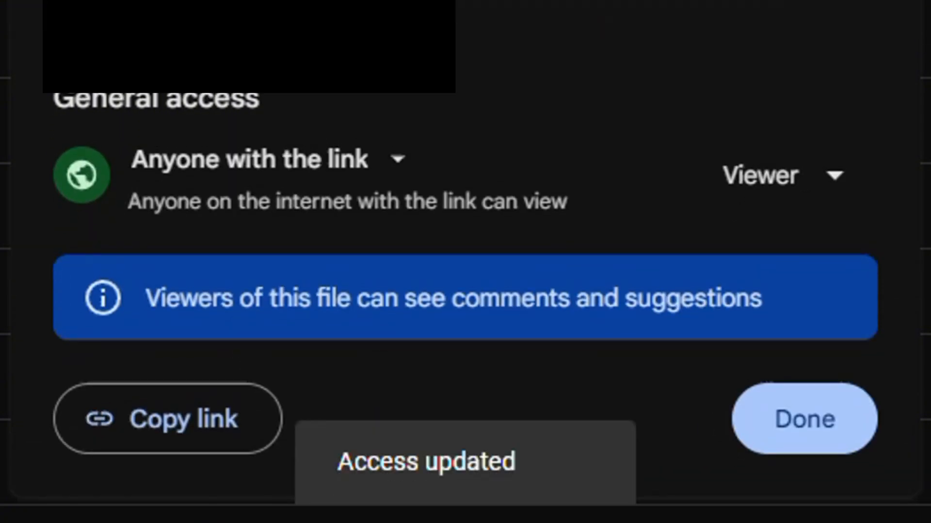
pyautogui.click(167, 418)
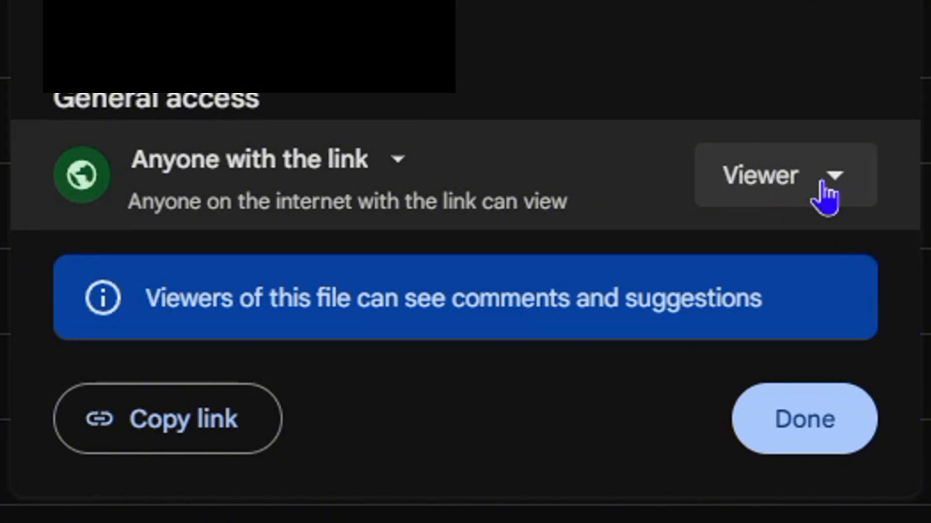
pyautogui.click(777, 175)
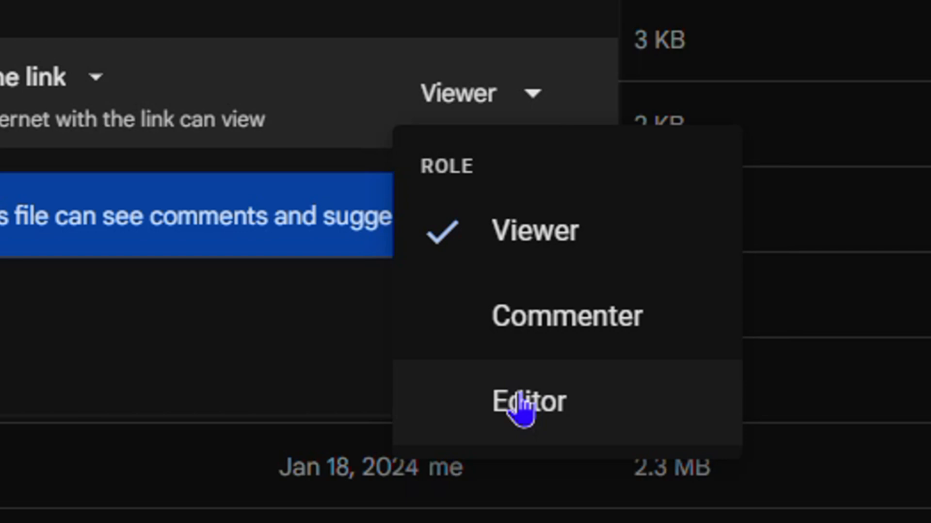
pyautogui.moveTo(302, 163)
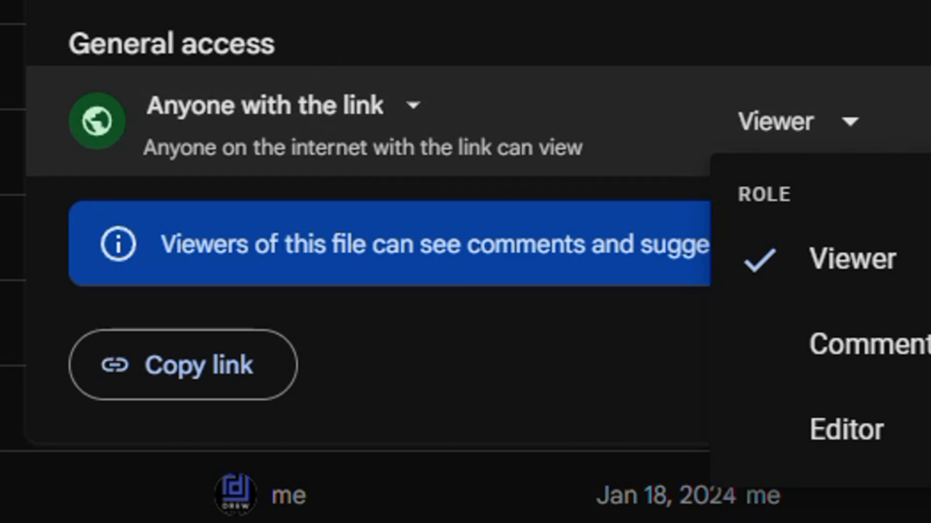
pyautogui.moveTo(463, 383)
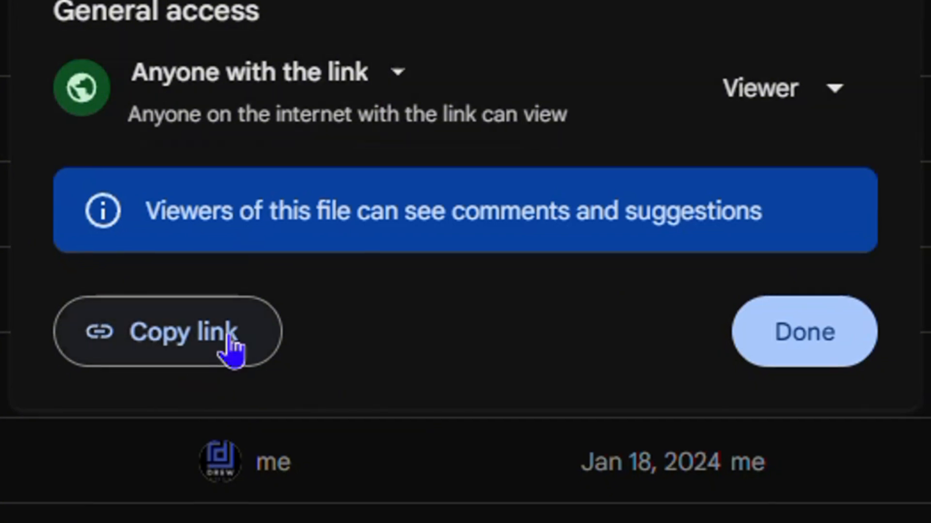
# - Copy the shareable link, confirm with Done, and start a new browser tab
pyautogui.click(260, 72)
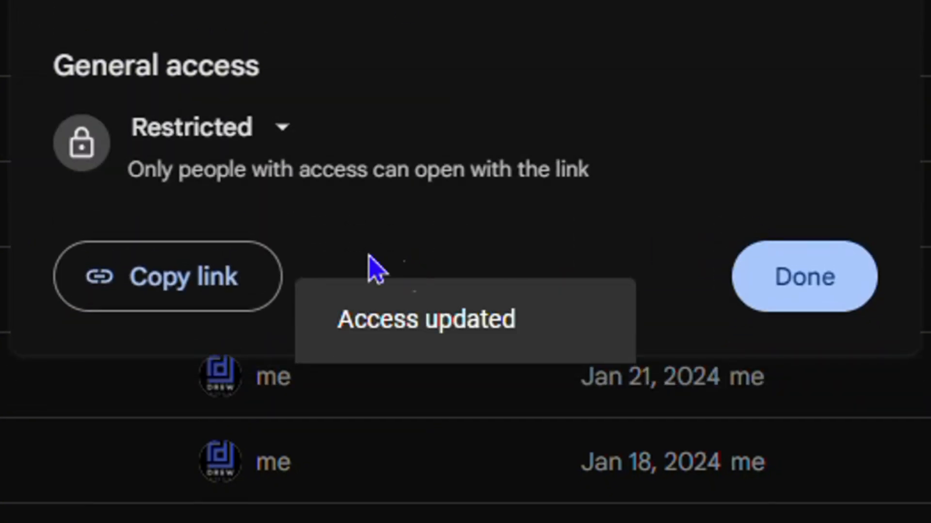
pyautogui.click(802, 276)
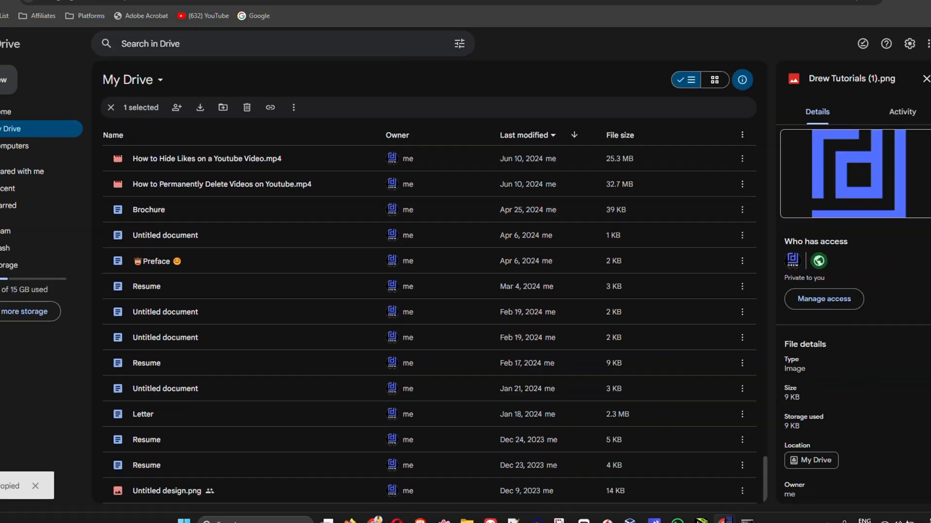
pyautogui.click(256, 10)
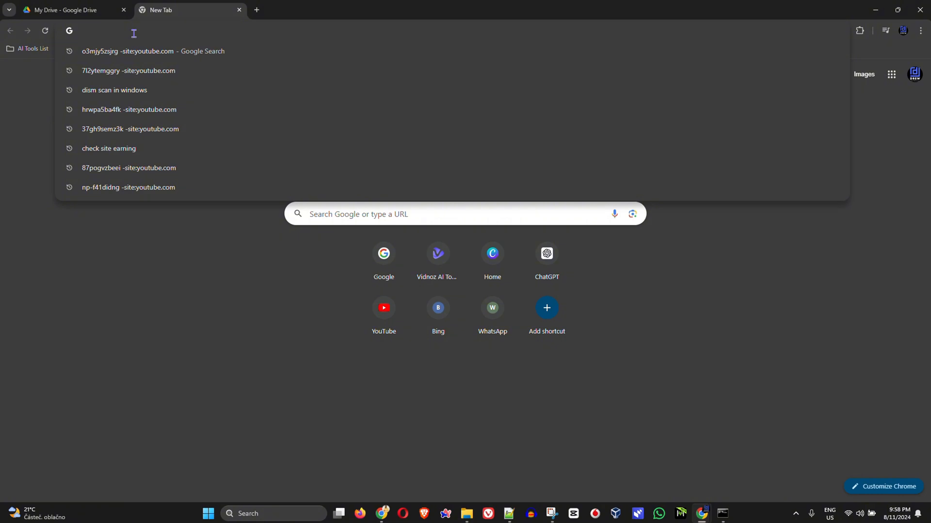
# - Paste the Drive file link into the new tab's address bar, then close the tab
pyautogui.write('https://drive.google.com/file/d/1jqlIX8vua5W3VrWbgUs2XXNtFdS-ObSg/view?usp=sharing')
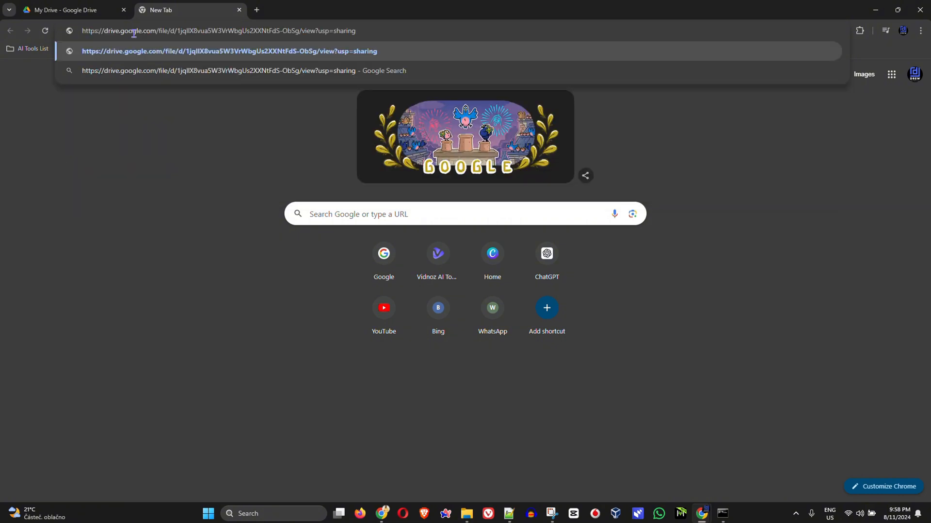
pyautogui.click(65, 10)
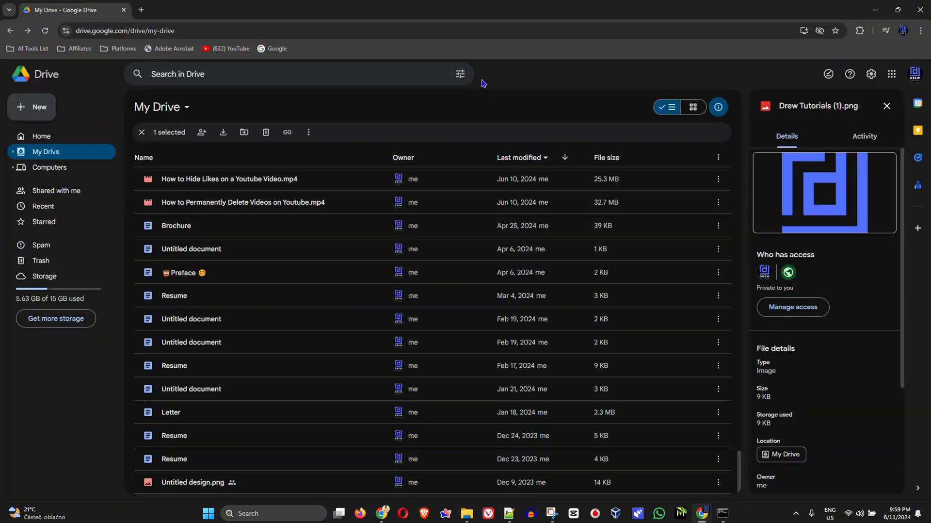